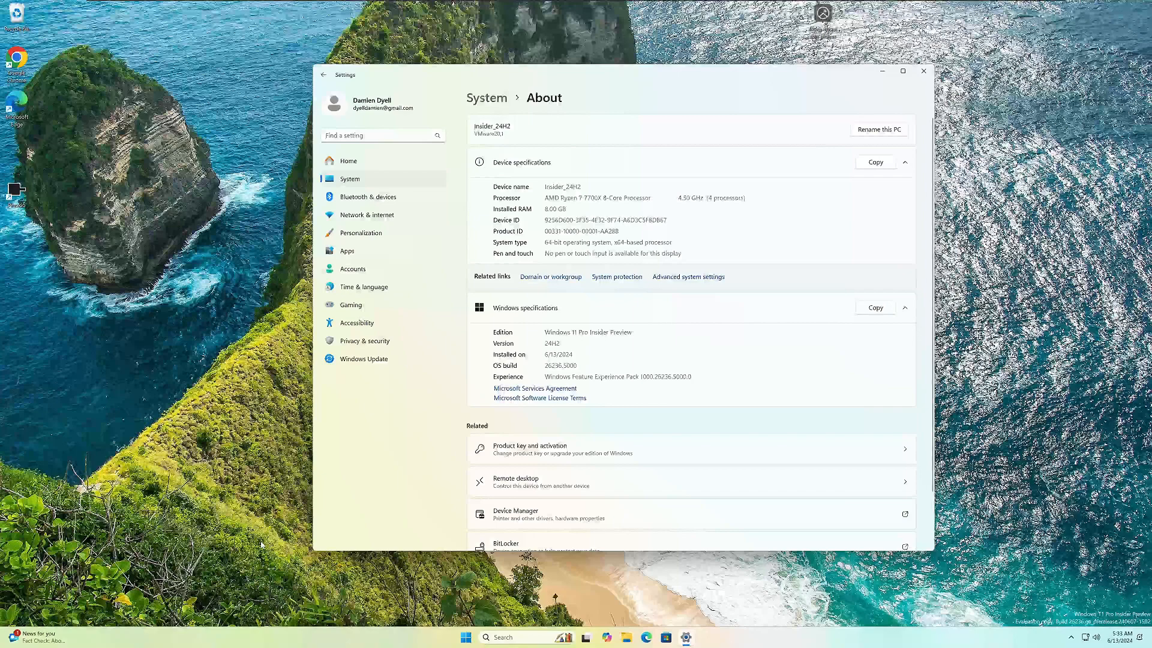
# - From the Start menu account card, open My Microsoft account in Accounts settings
pyautogui.click(465, 637)
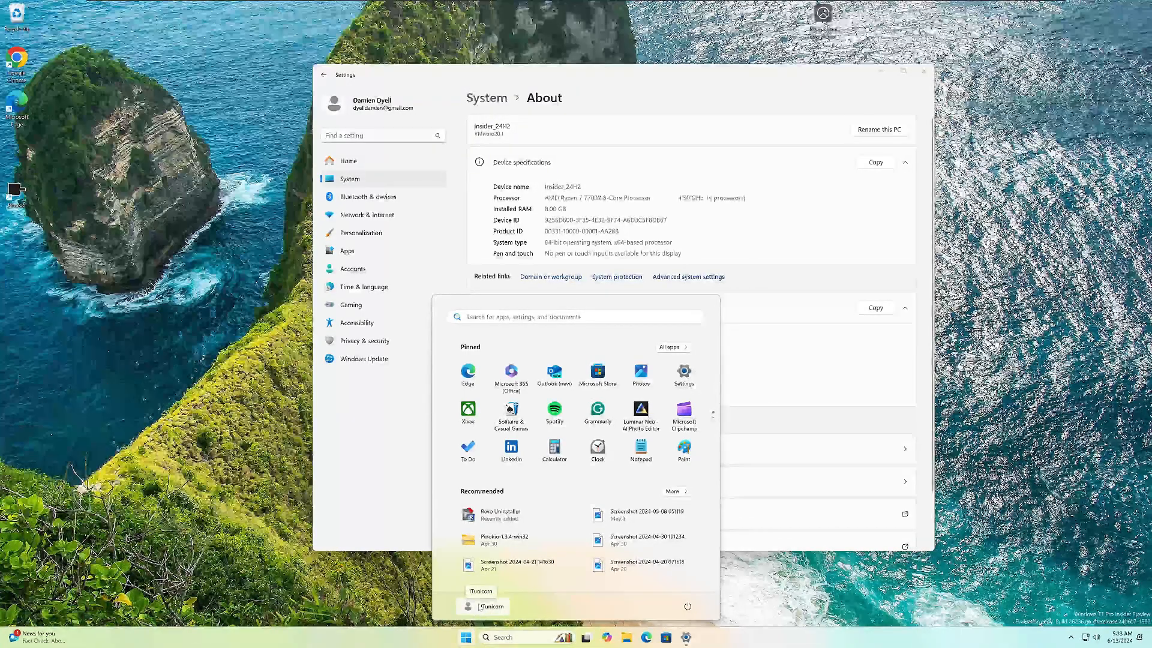
pyautogui.click(470, 605)
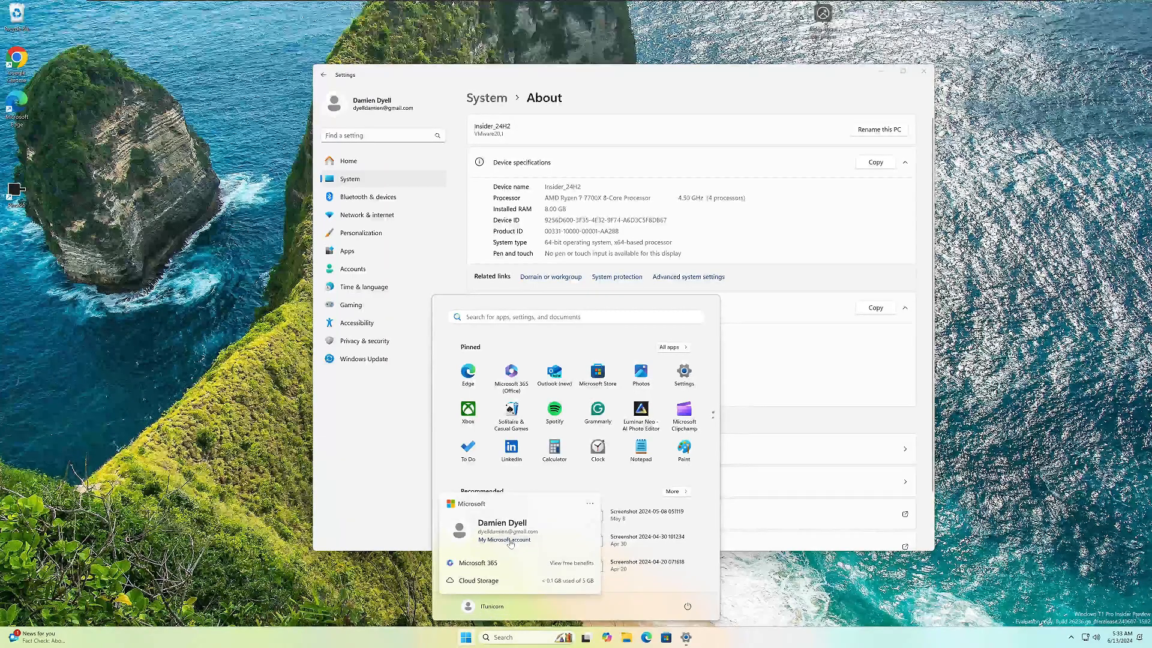
pyautogui.click(352, 269)
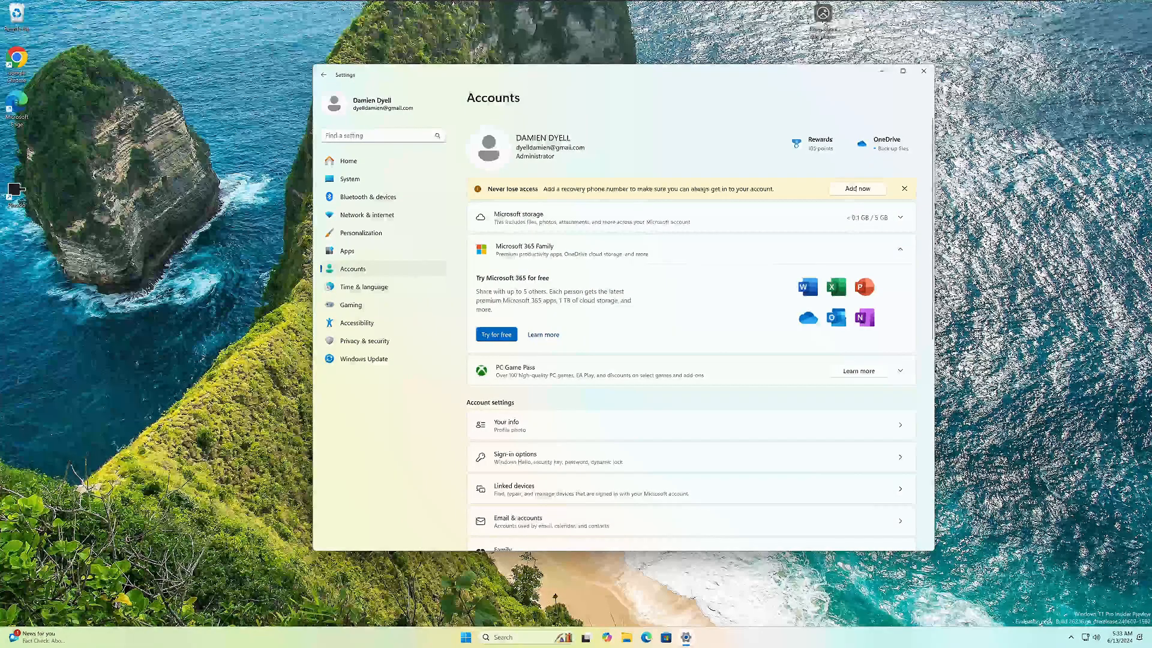
pyautogui.click(465, 637)
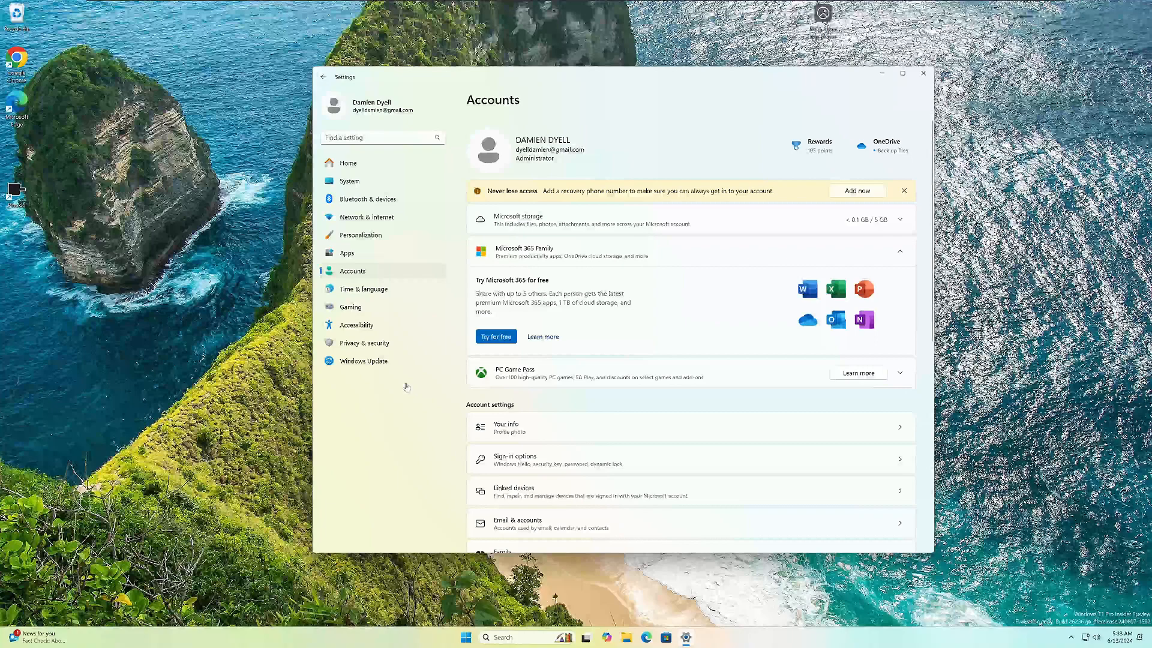
pyautogui.moveTo(390, 507)
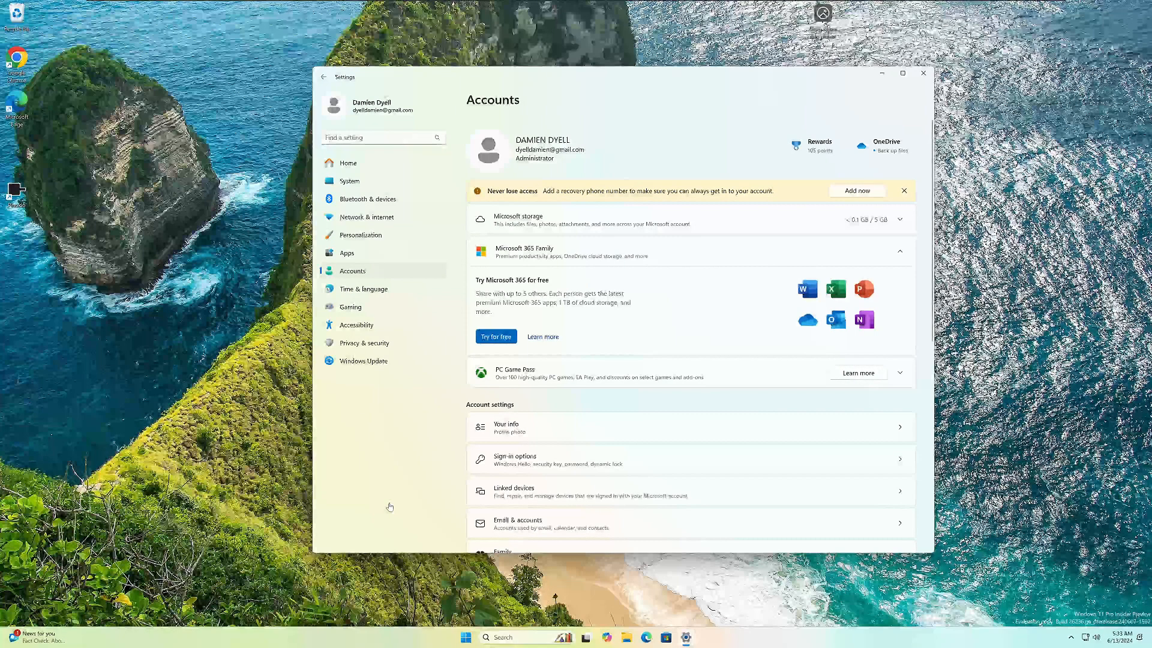
pyautogui.moveTo(350, 507)
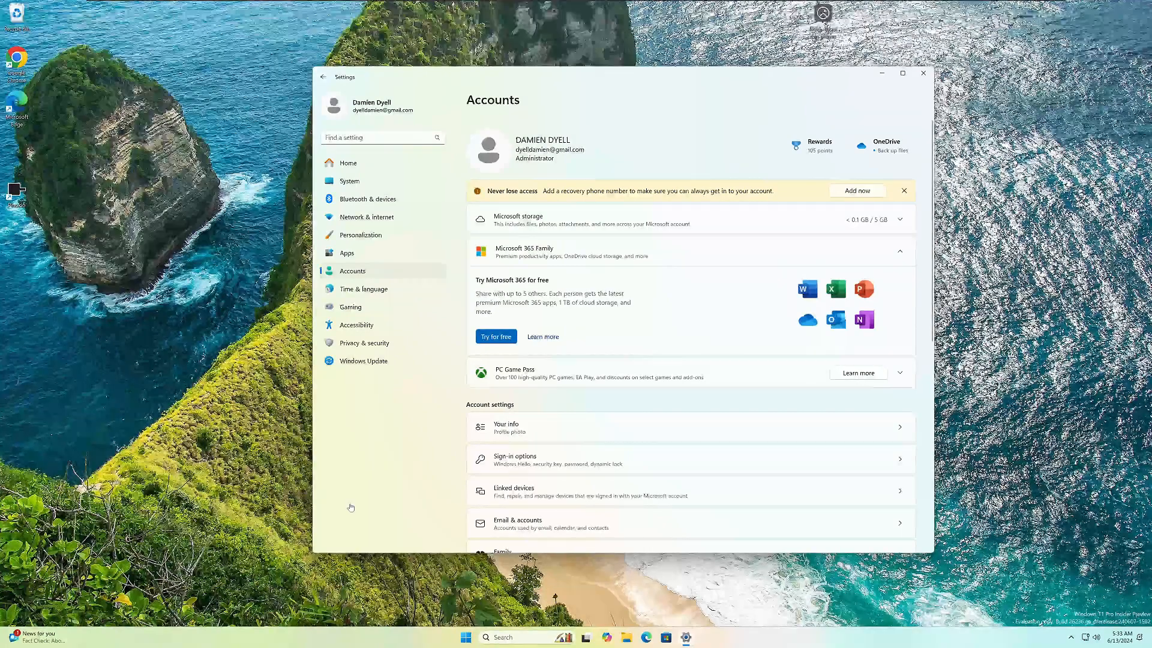
# - Launch Task Manager from the taskbar and show the Memory performance graph
pyautogui.rightClick(374, 637)
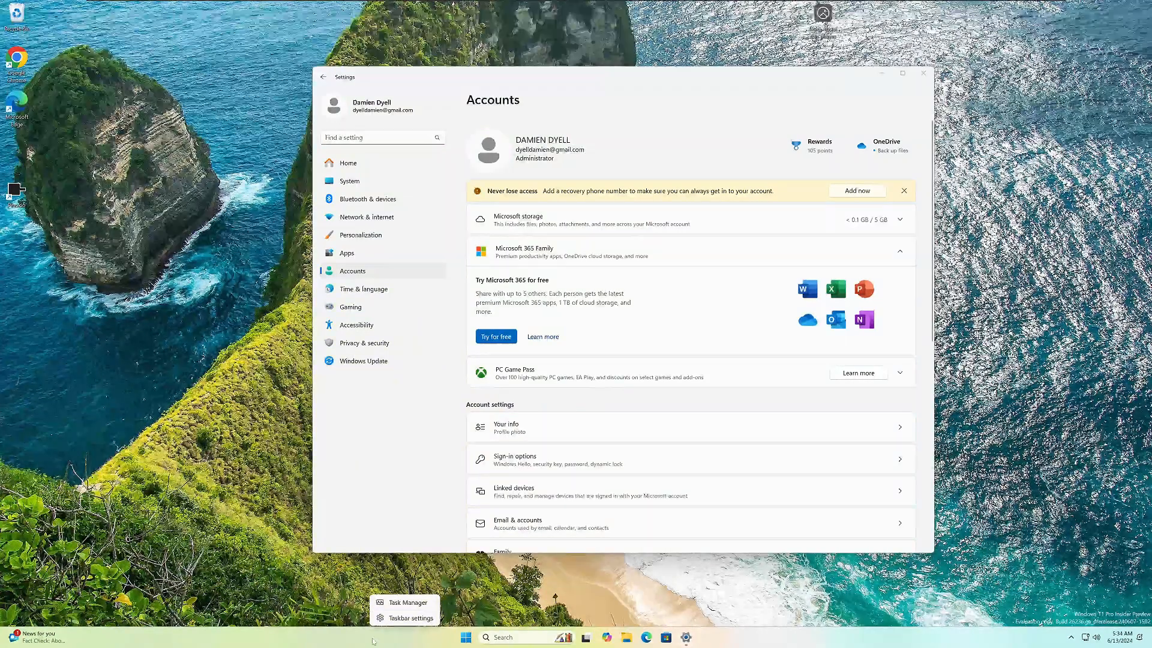
pyautogui.click(402, 602)
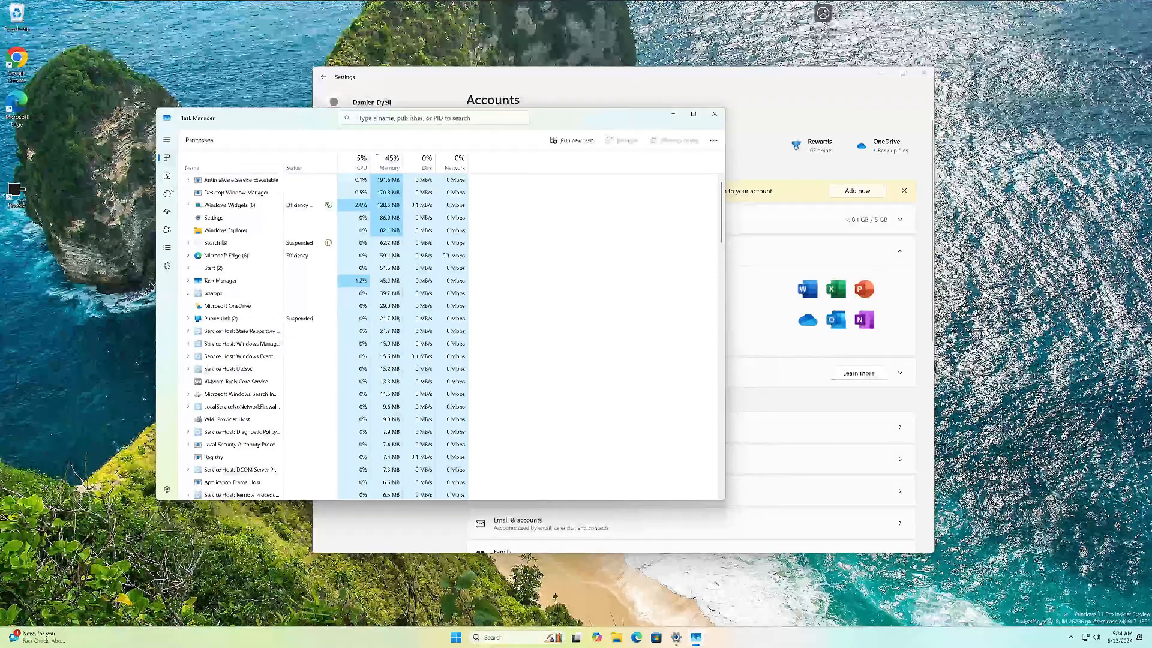
pyautogui.click(167, 175)
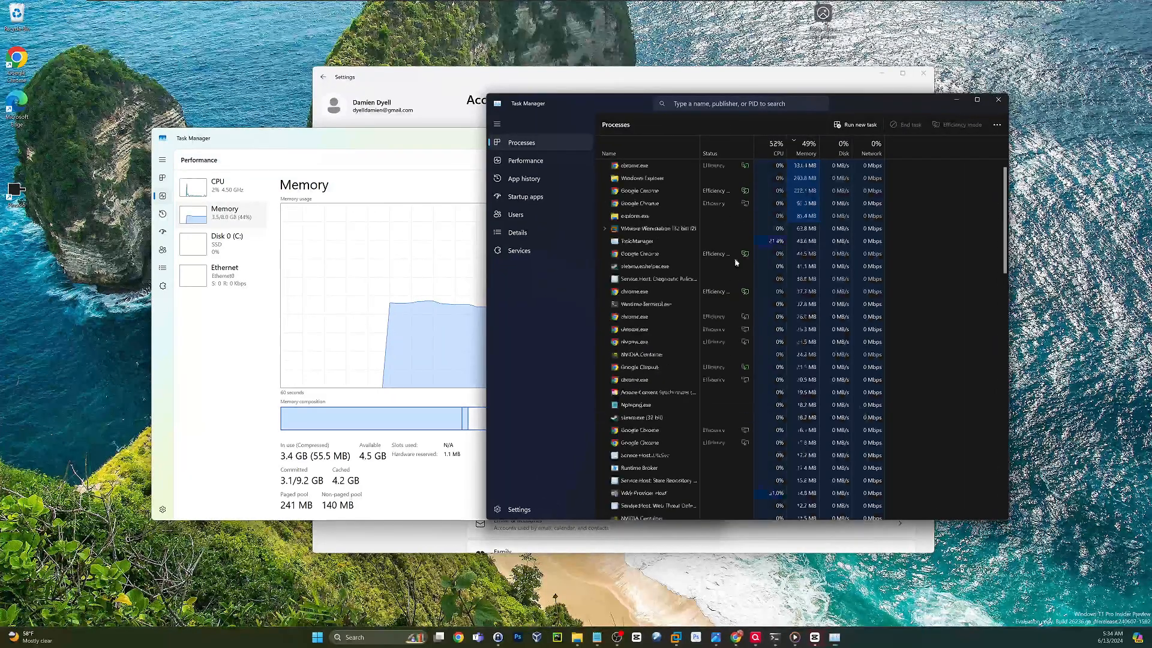
pyautogui.click(526, 161)
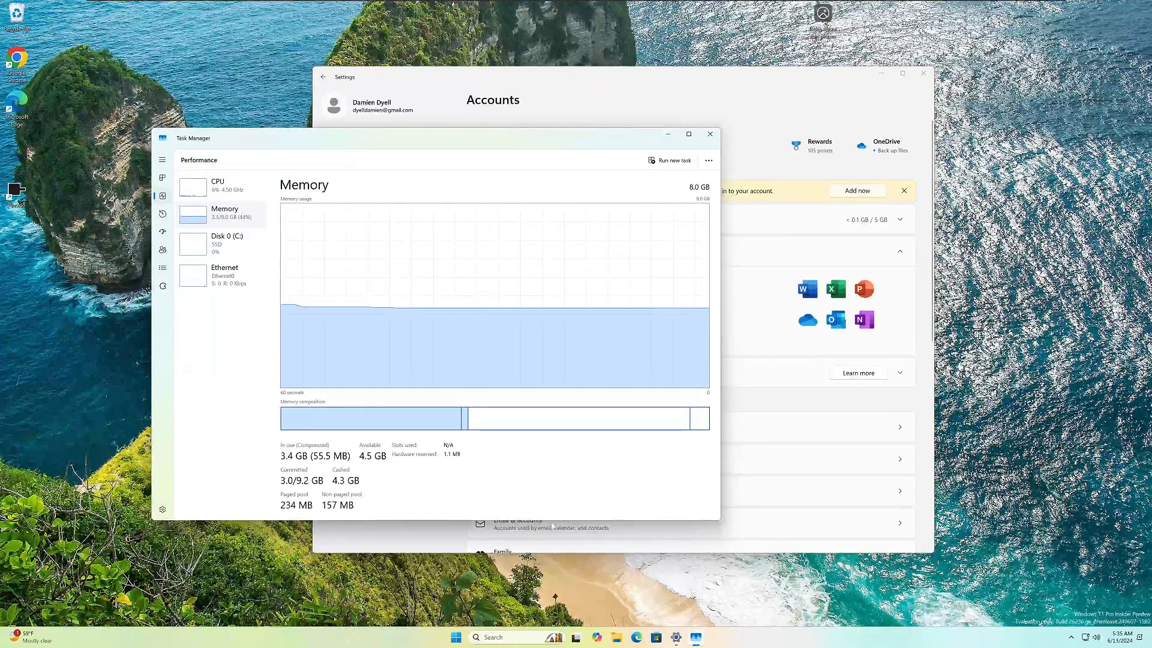
pyautogui.click(547, 522)
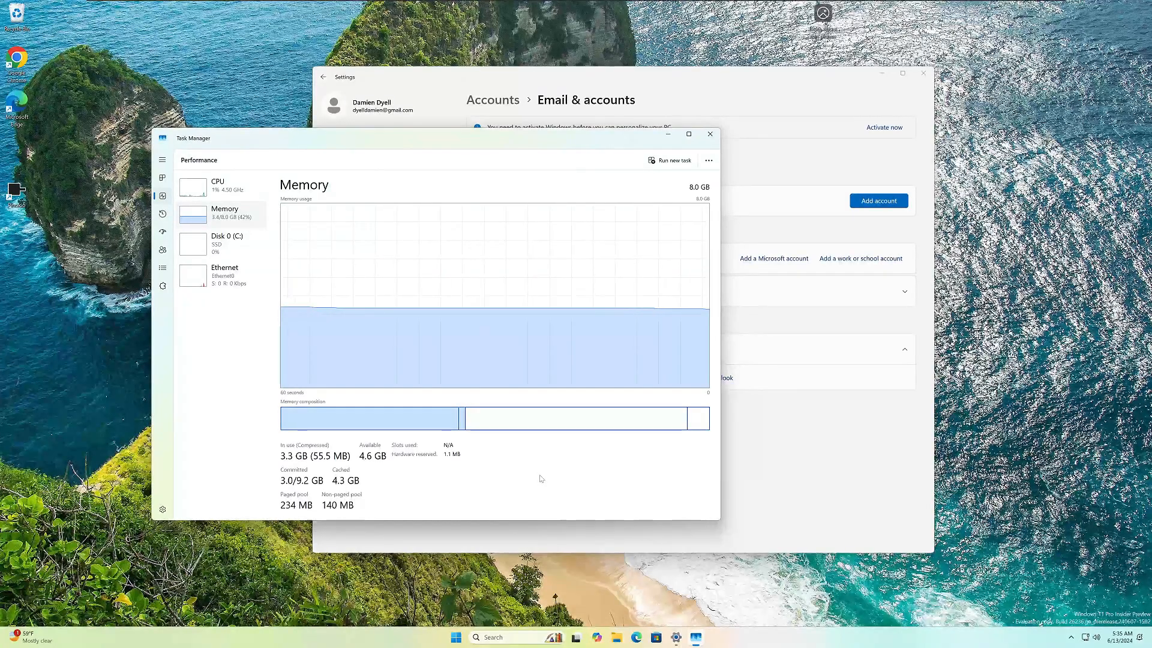
pyautogui.moveTo(433, 482)
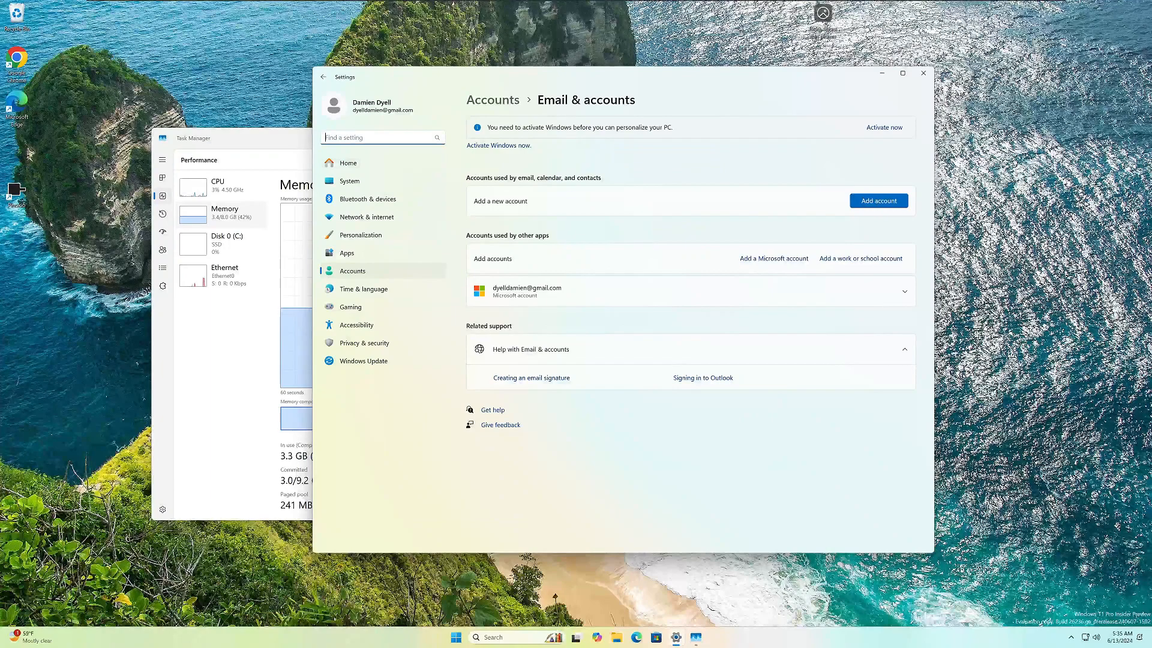
# - Search Settings for 'sound'
pyautogui.write('sound')
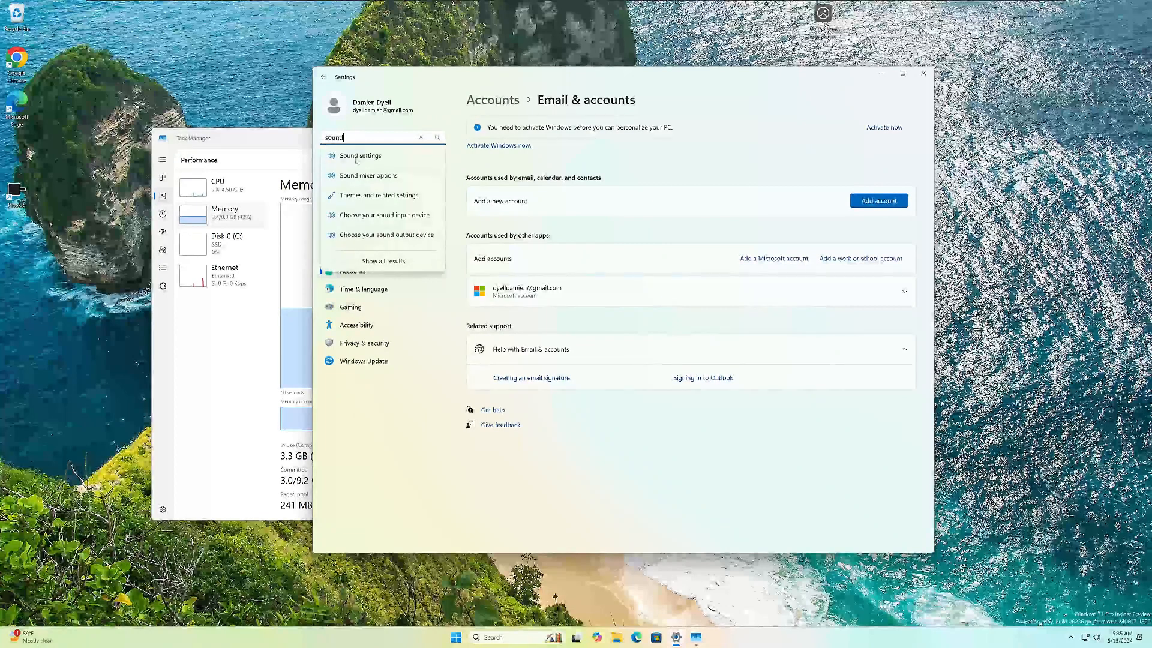
# - Open Sound, then Volume mixer, and expand System sounds' device options
pyautogui.click(360, 154)
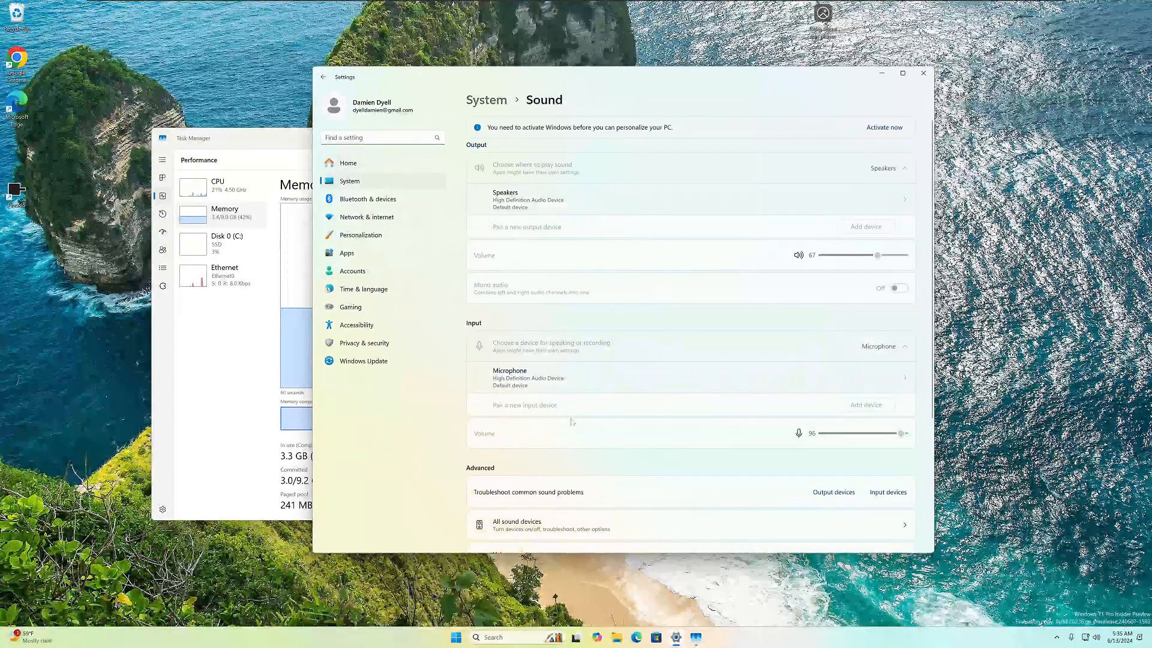
pyautogui.scroll(-3)
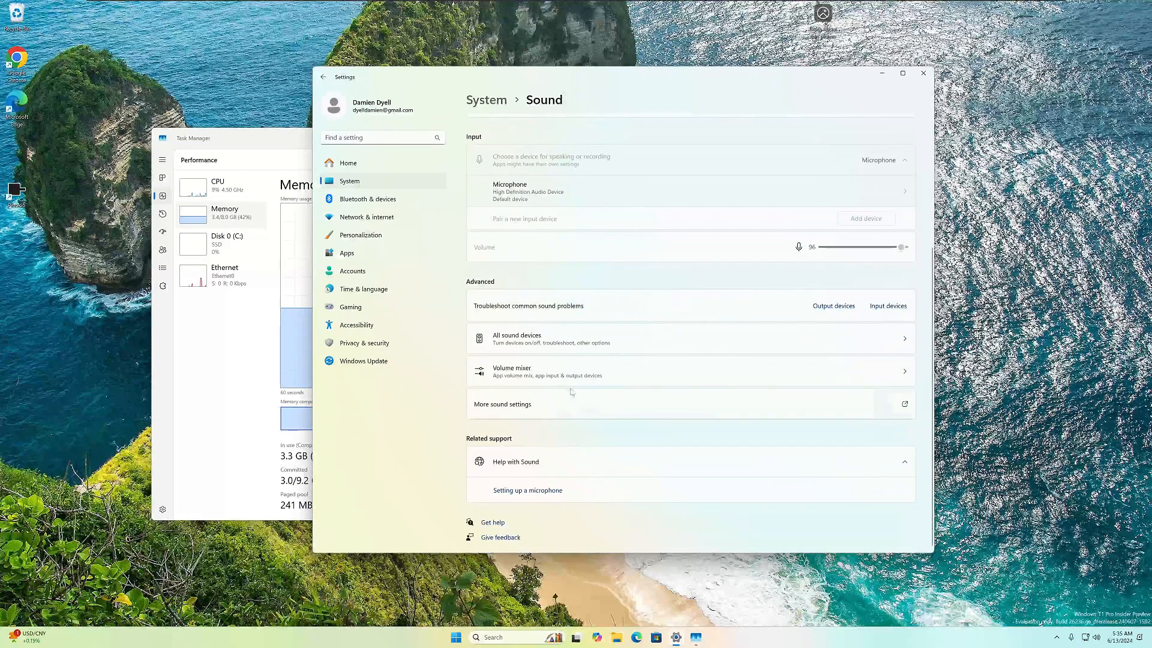
pyautogui.click(537, 371)
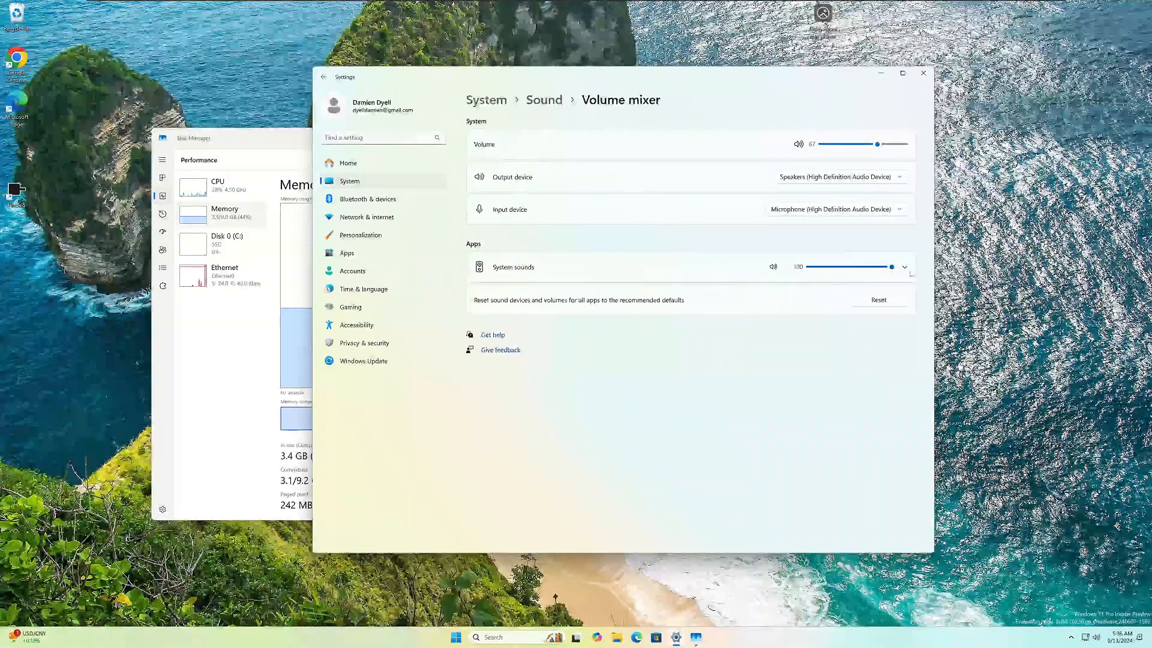
pyautogui.click(904, 266)
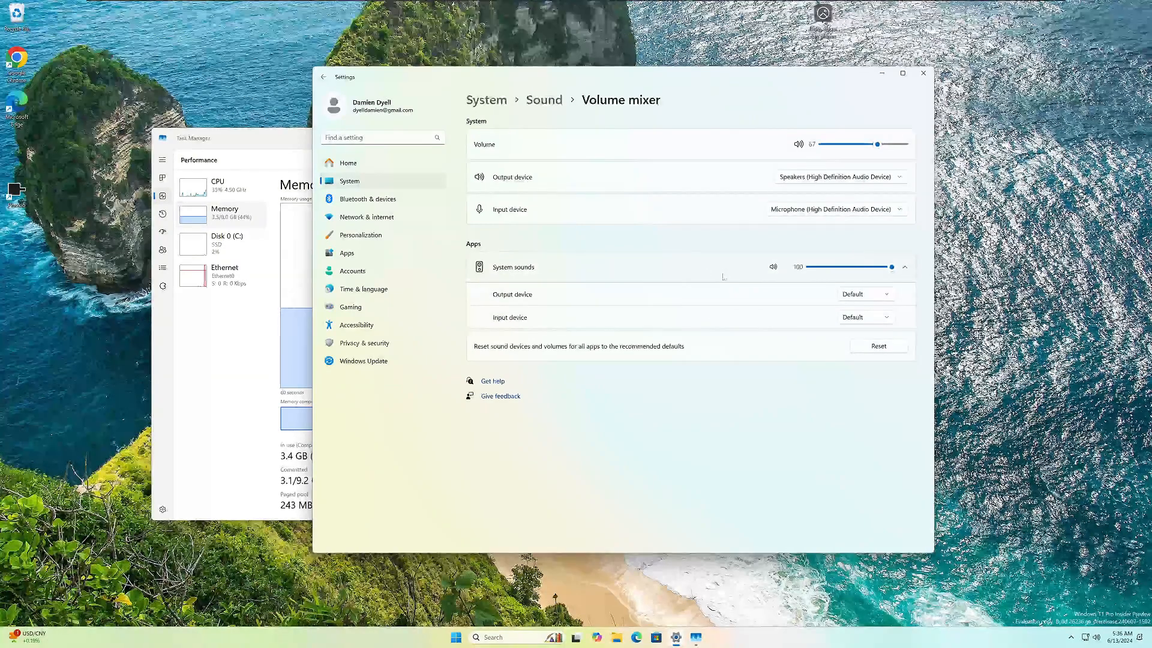
pyautogui.moveTo(923, 73)
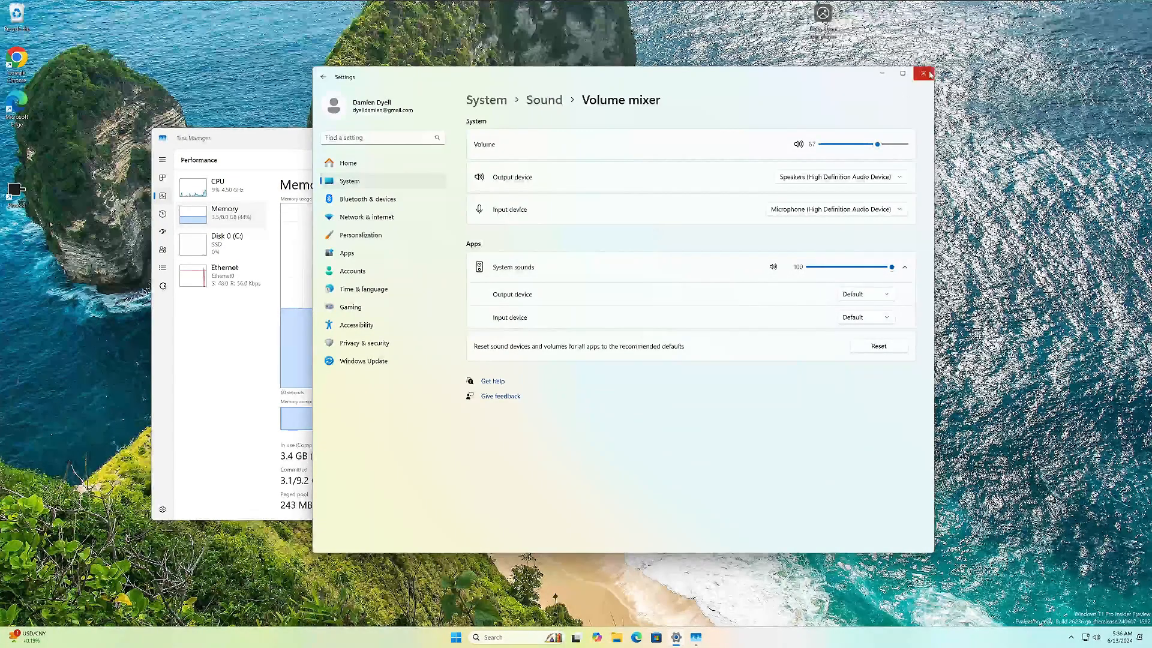
# - Close the Settings window, leaving Task Manager's Memory page visible
pyautogui.click(922, 73)
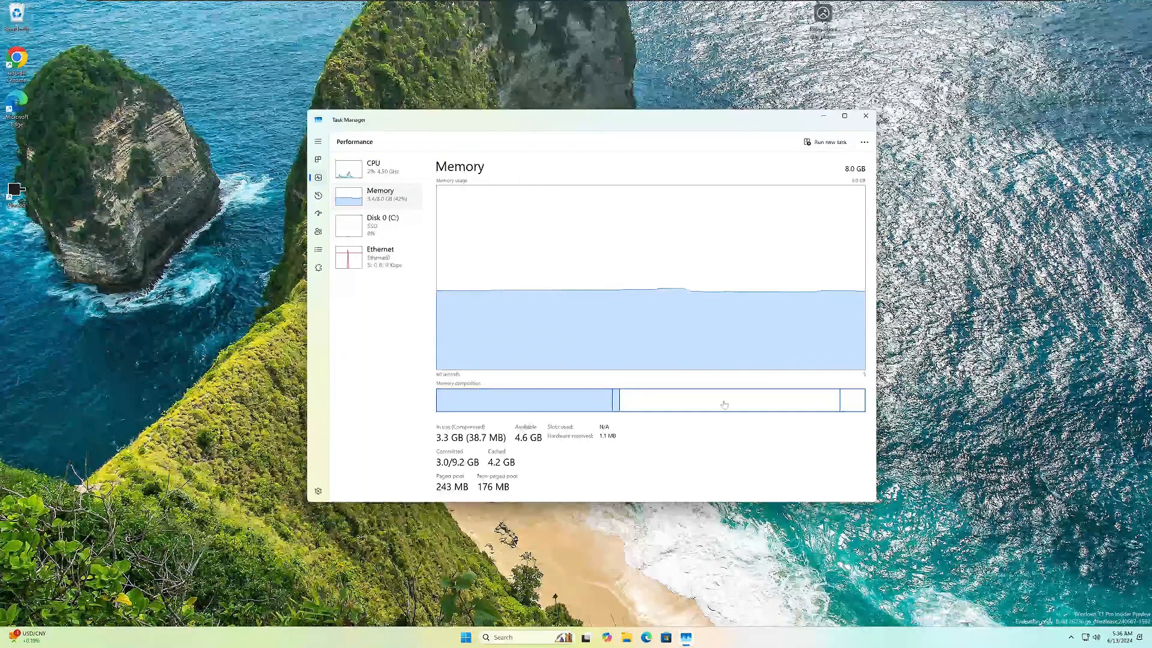
pyautogui.moveTo(703, 348)
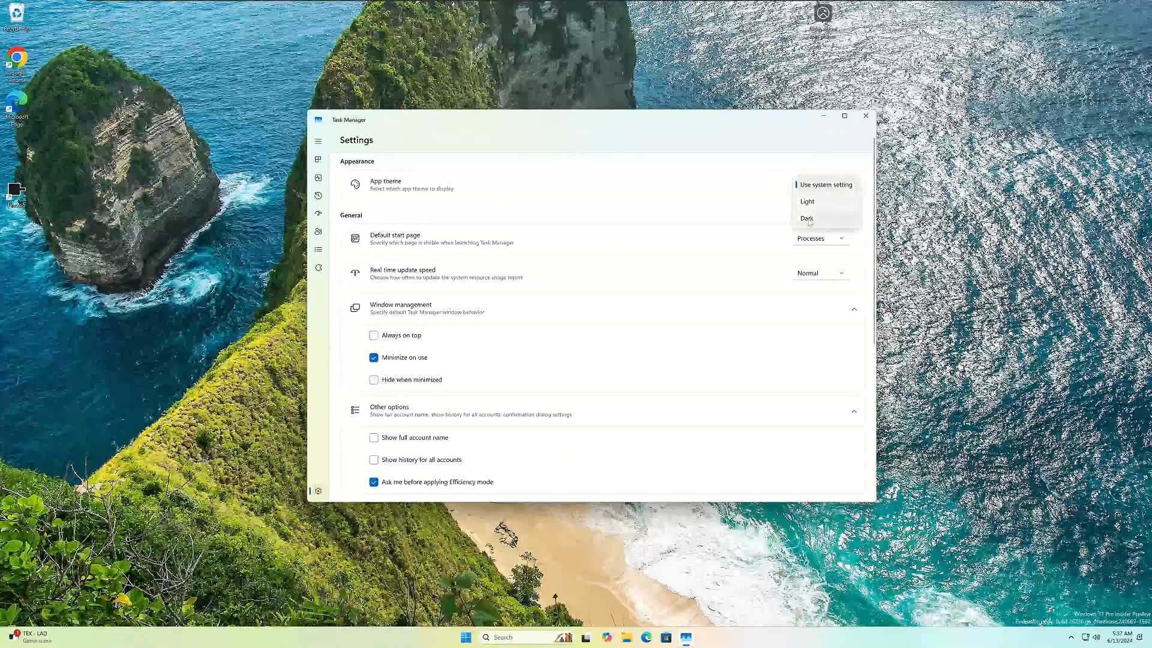
# - Set Task Manager's App theme to Dark and return to Performance
pyautogui.click(805, 219)
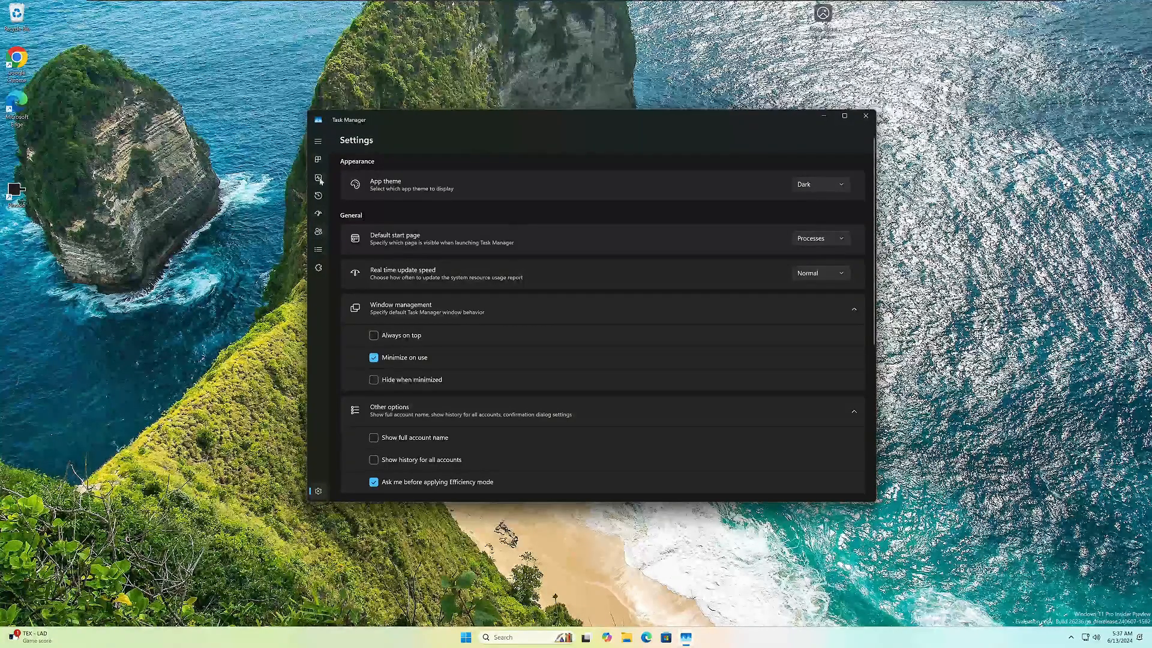
pyautogui.click(318, 177)
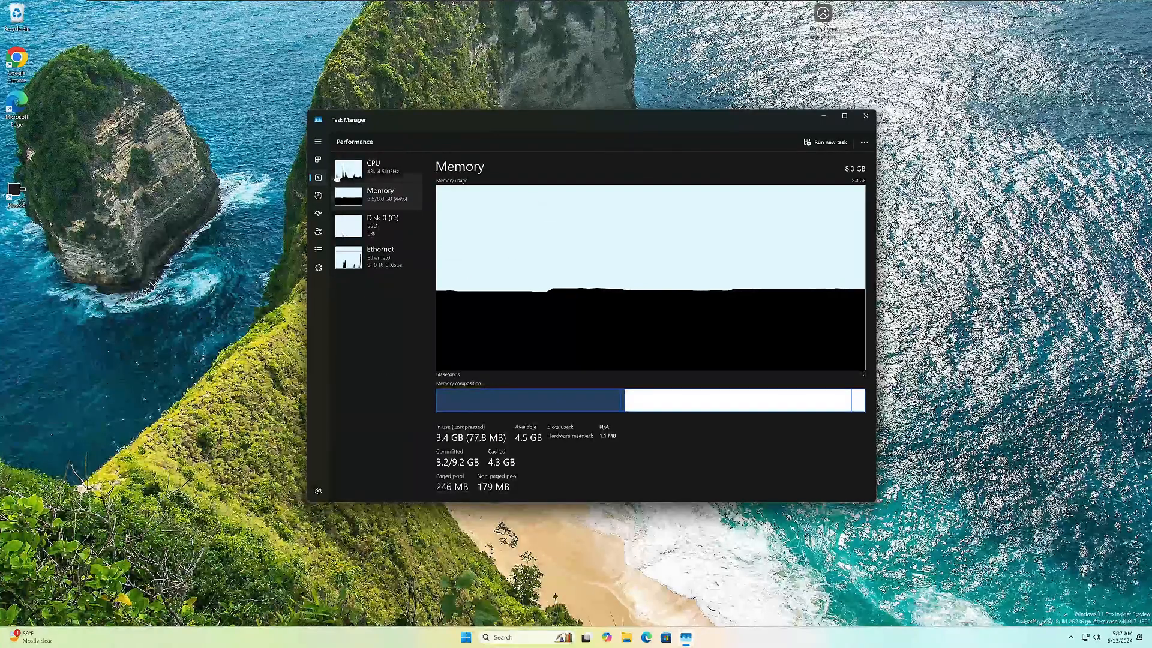
pyautogui.click(373, 167)
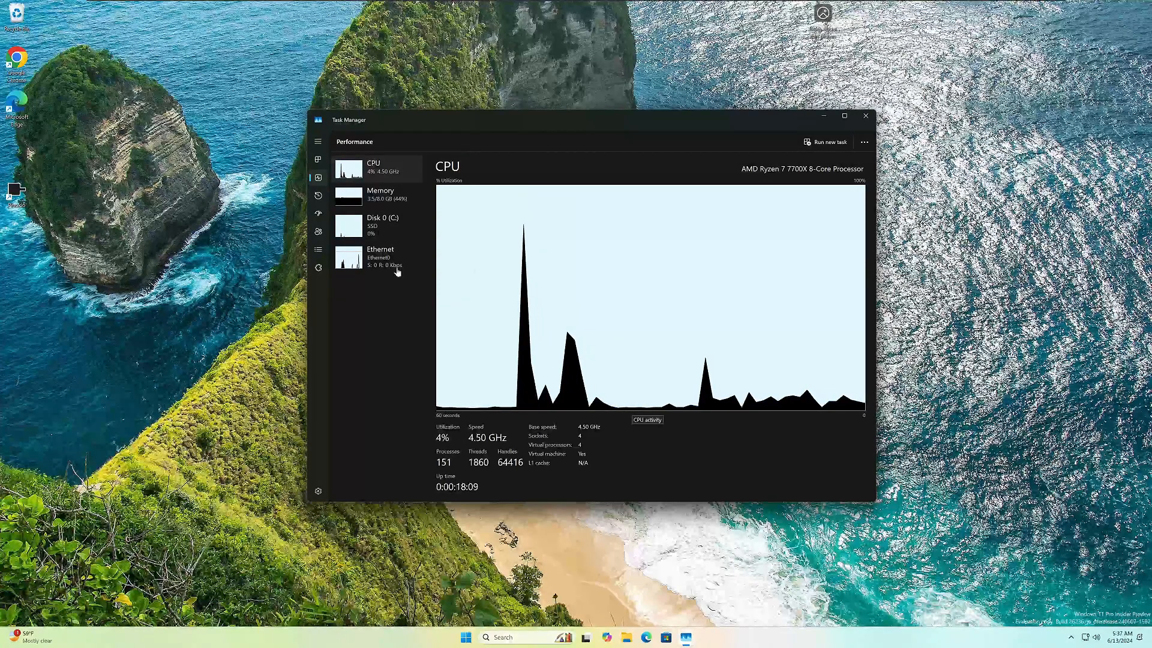
pyautogui.click(380, 256)
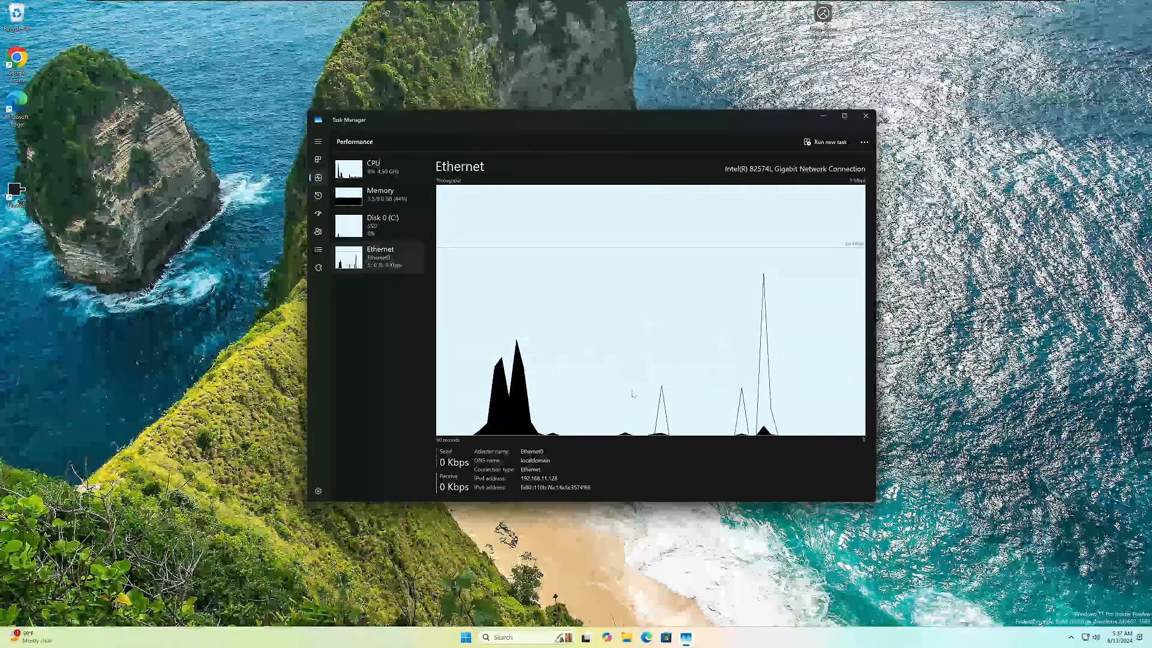
pyautogui.click(376, 225)
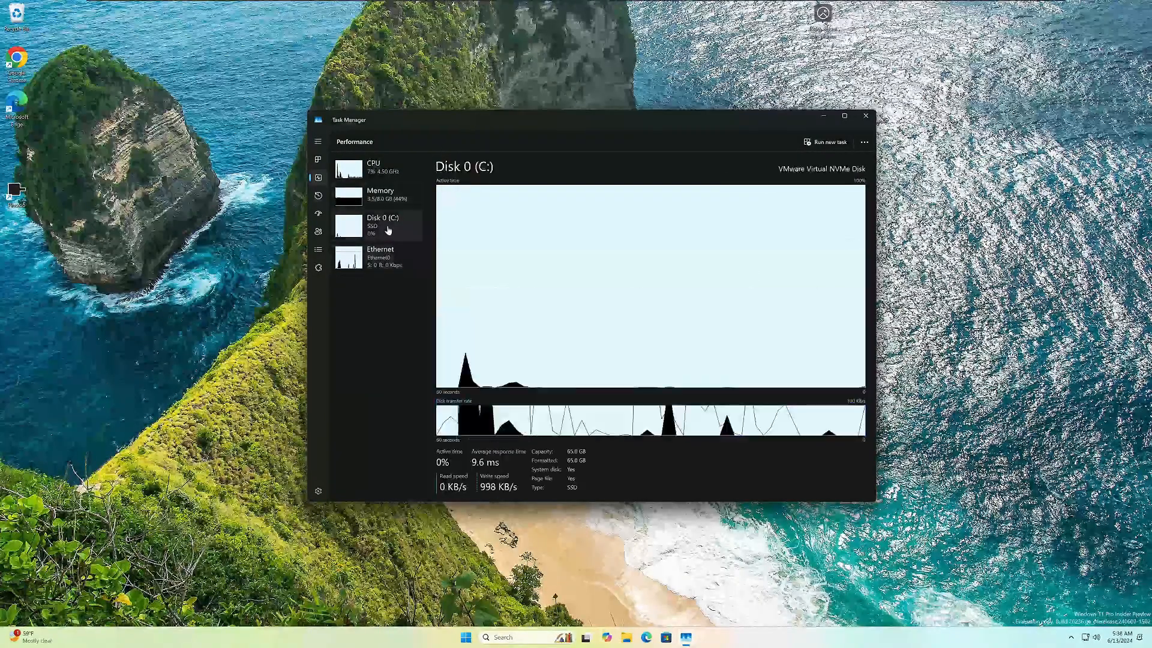
pyautogui.click(374, 167)
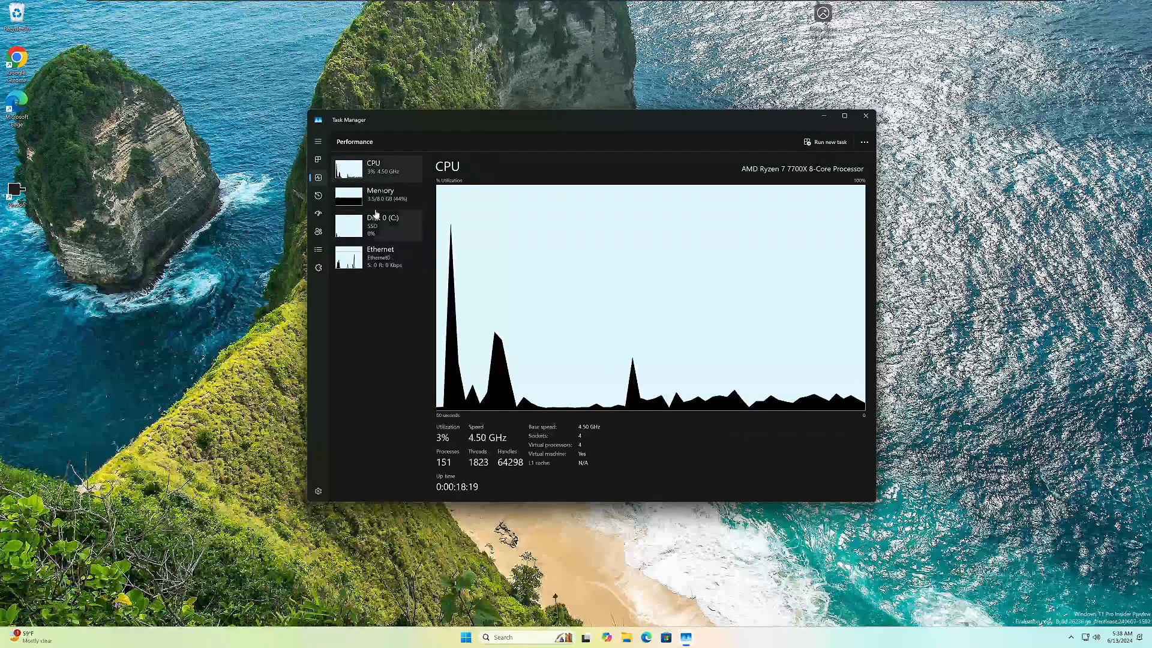
pyautogui.click(379, 194)
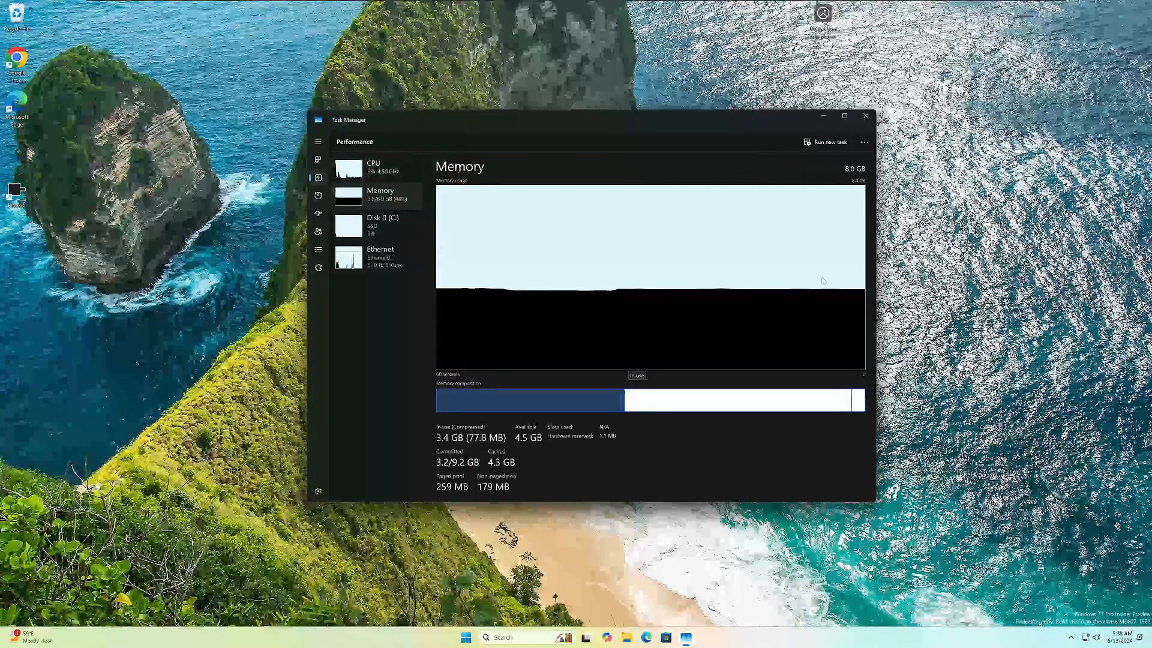
pyautogui.moveTo(732, 336)
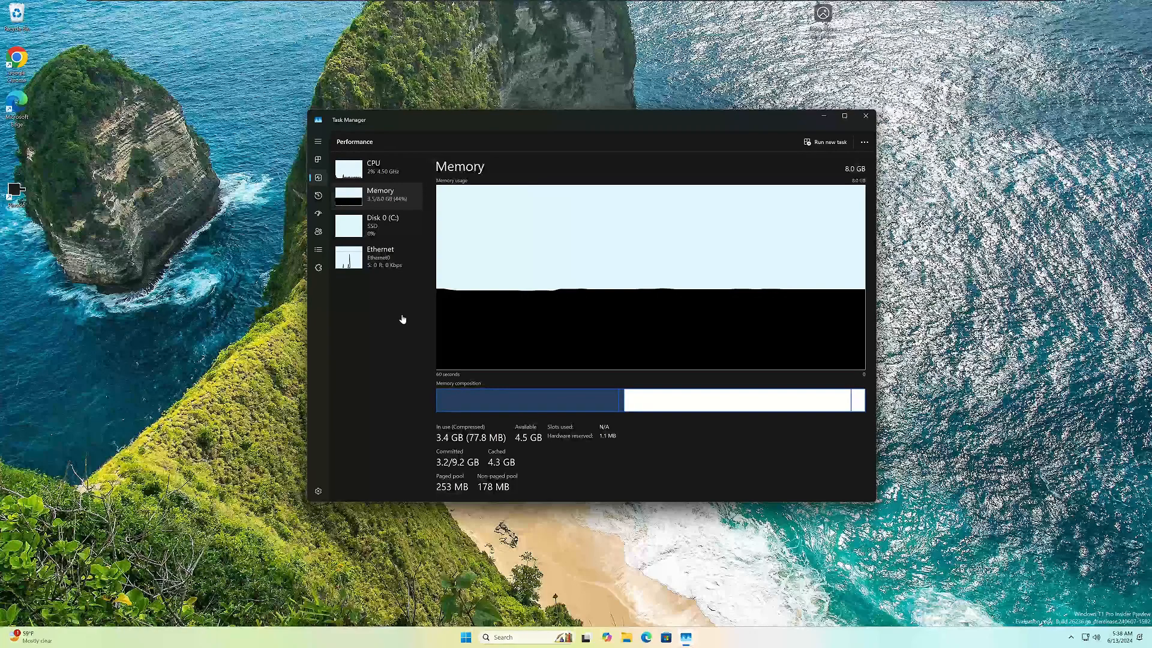
pyautogui.moveTo(422, 551)
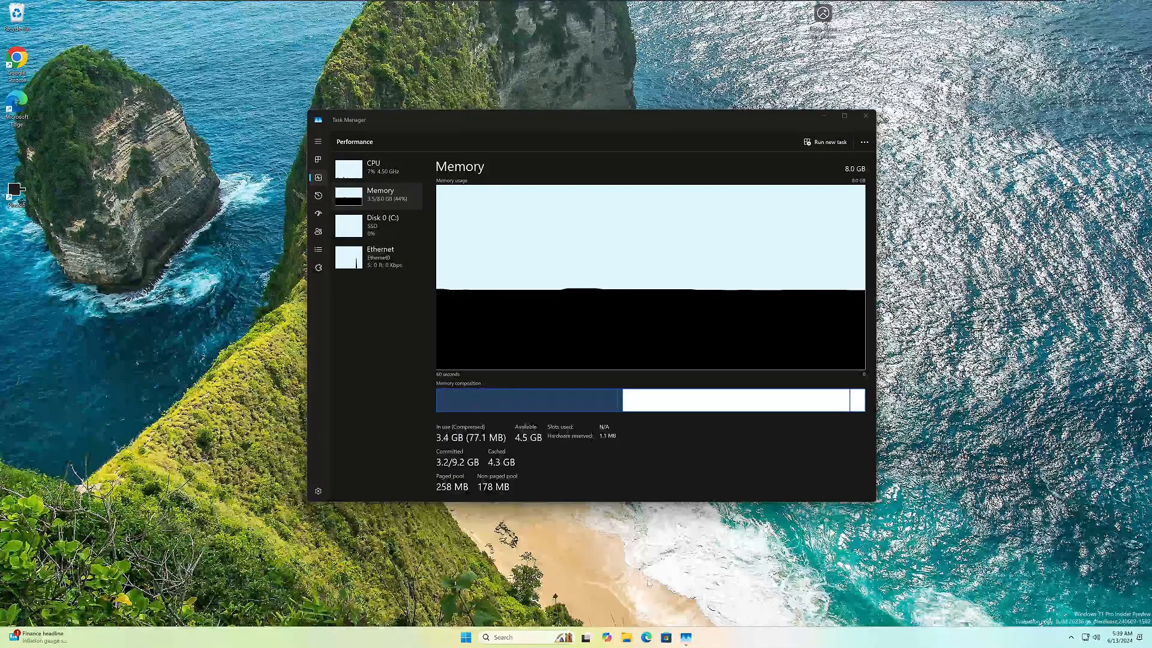
pyautogui.moveTo(717, 444)
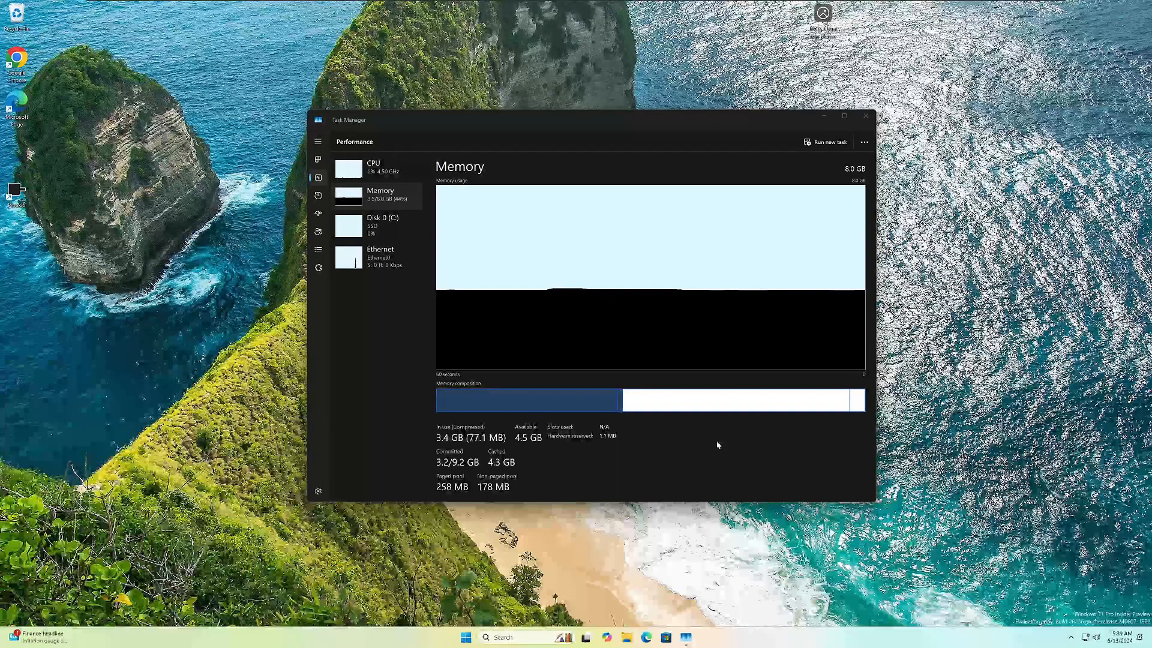
pyautogui.moveTo(467, 208)
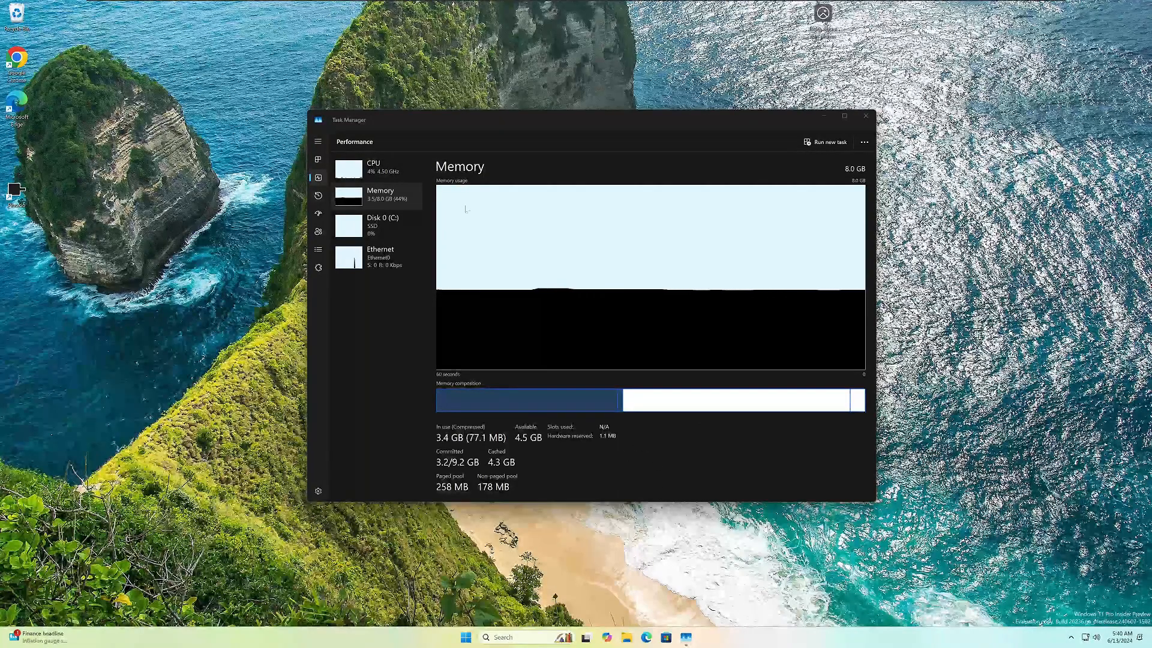